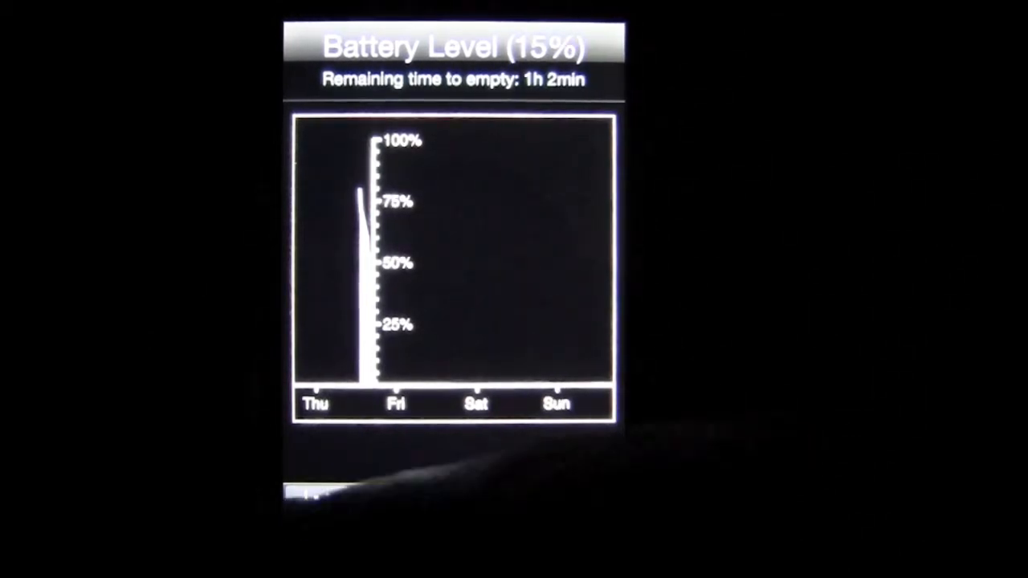
Read through the charging help text before viewing the iPhone's typical charging times.
click(385, 510)
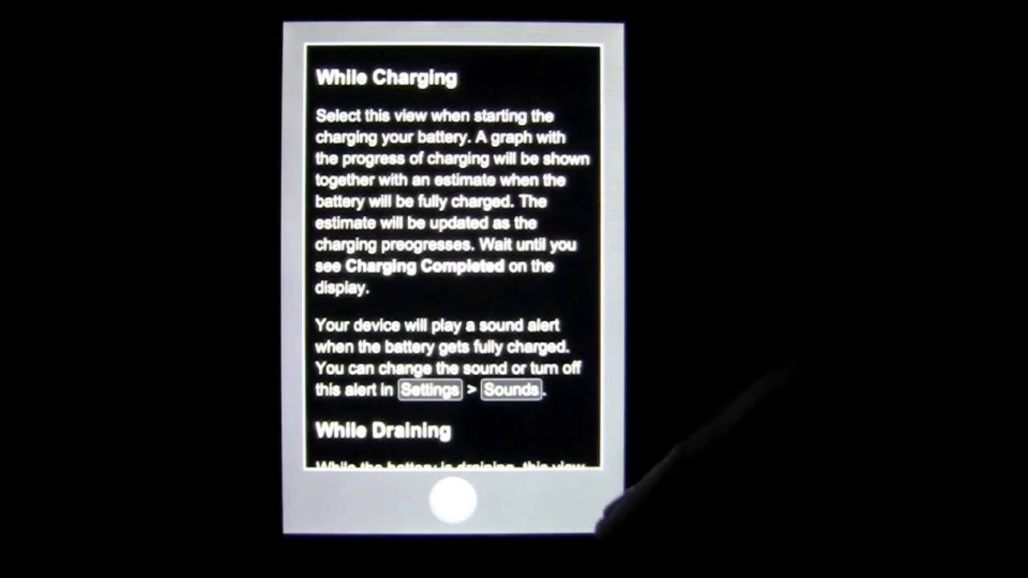
scroll(down, 3)
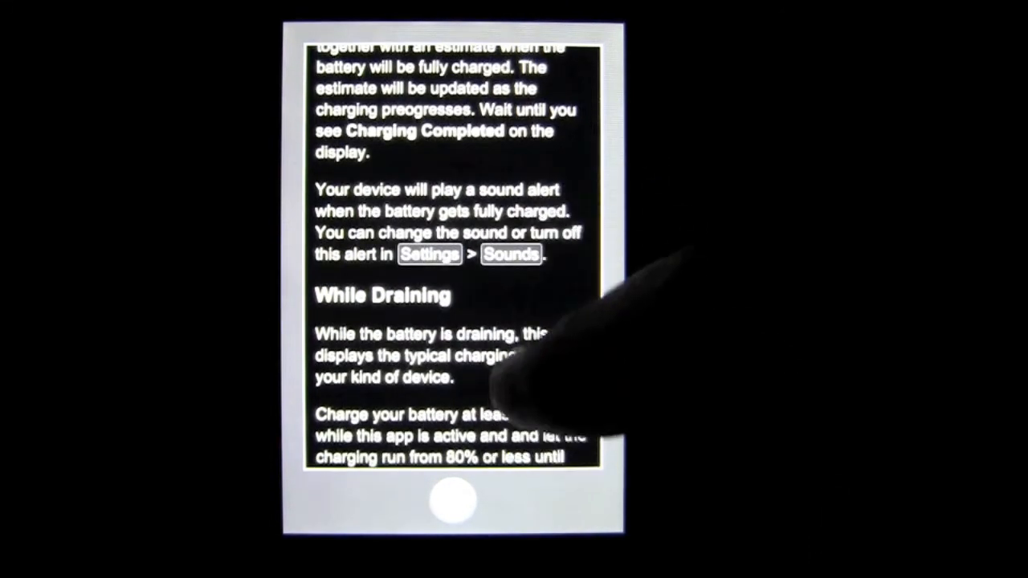
scroll(down, 3)
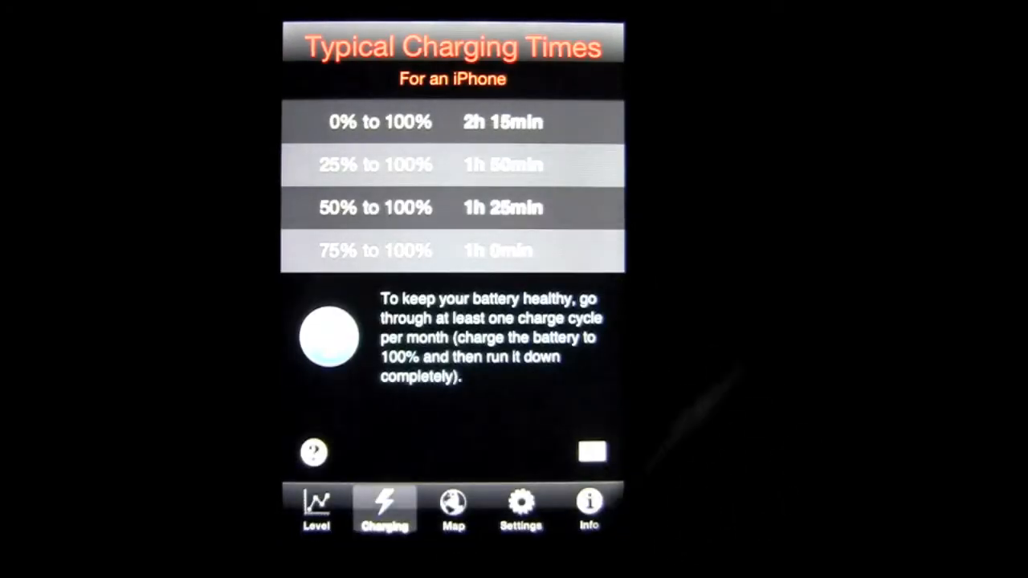
View the map trail, start and cancel an email of it, then return to the 15% level graph.
click(453, 511)
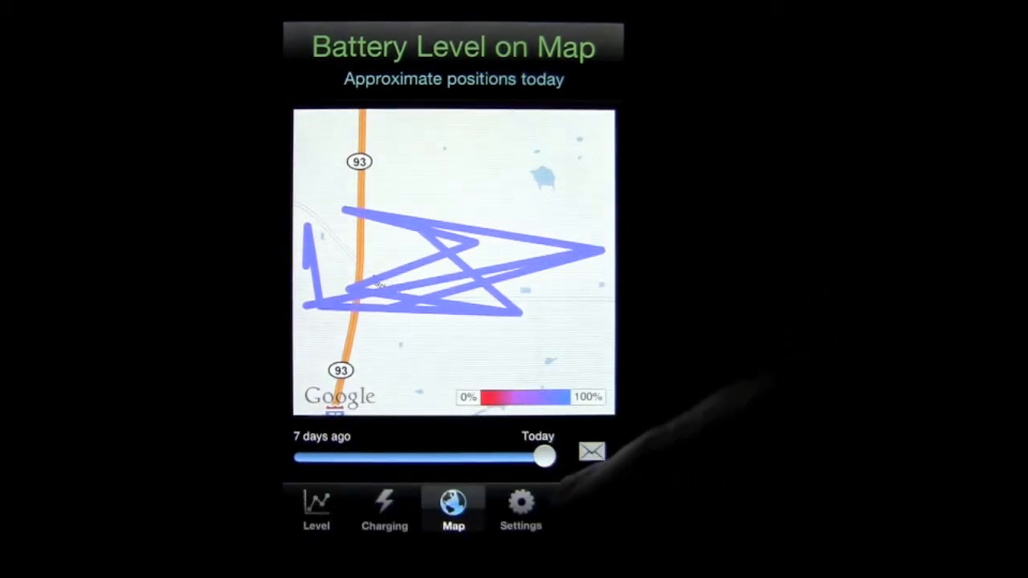
click(591, 452)
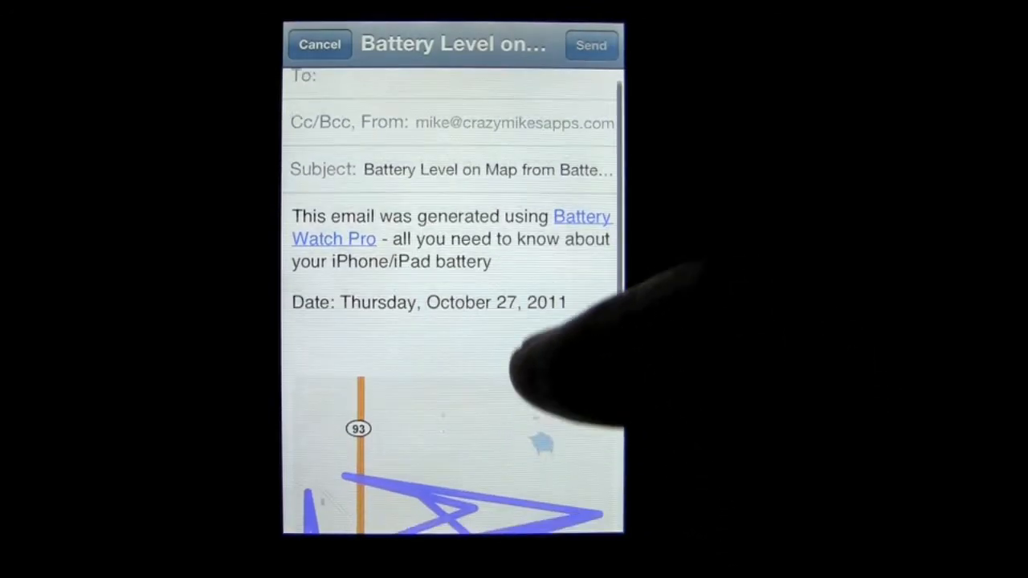
click(320, 45)
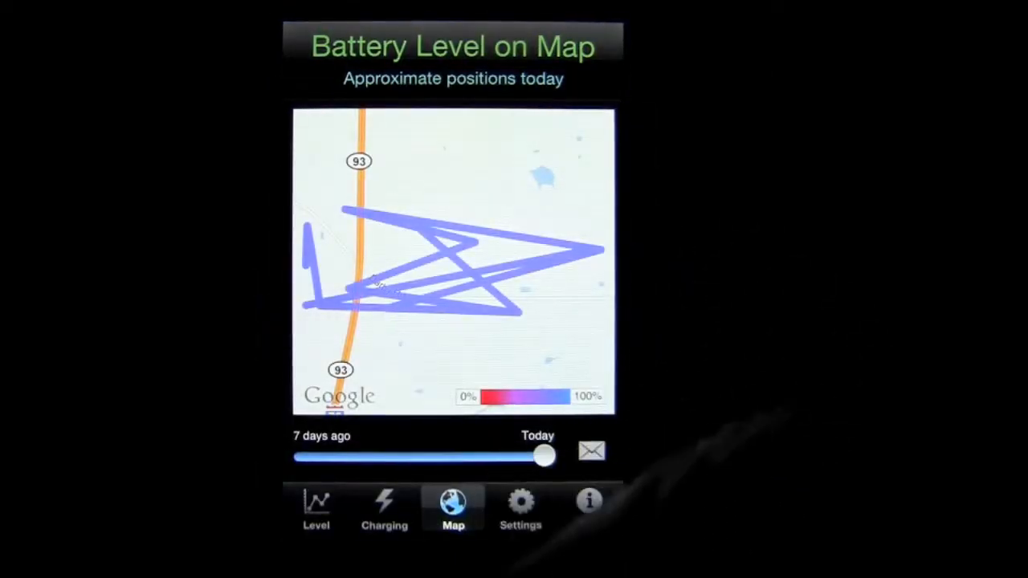
click(315, 508)
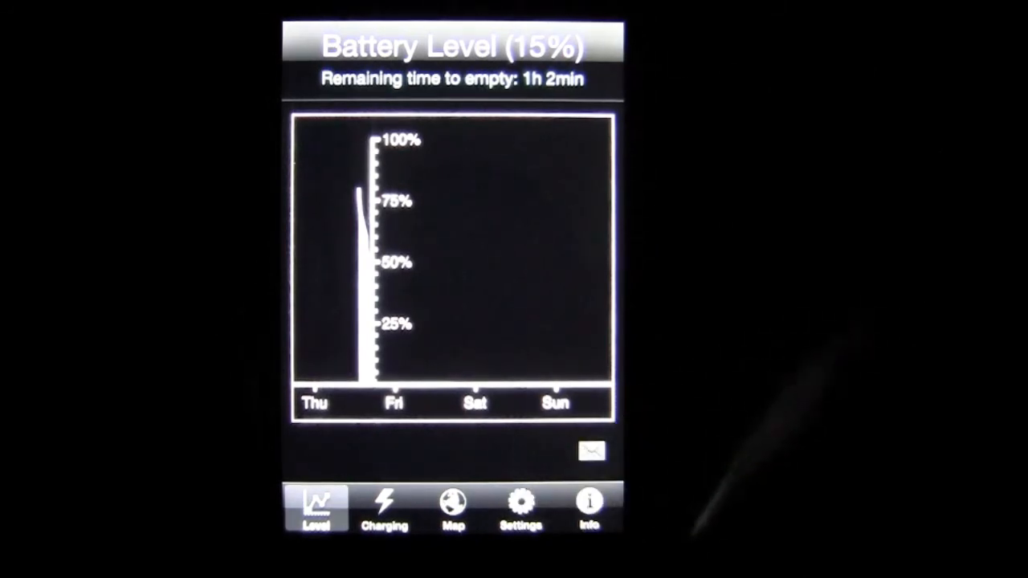
Start an email of the battery level graph and discard the draft.
click(591, 450)
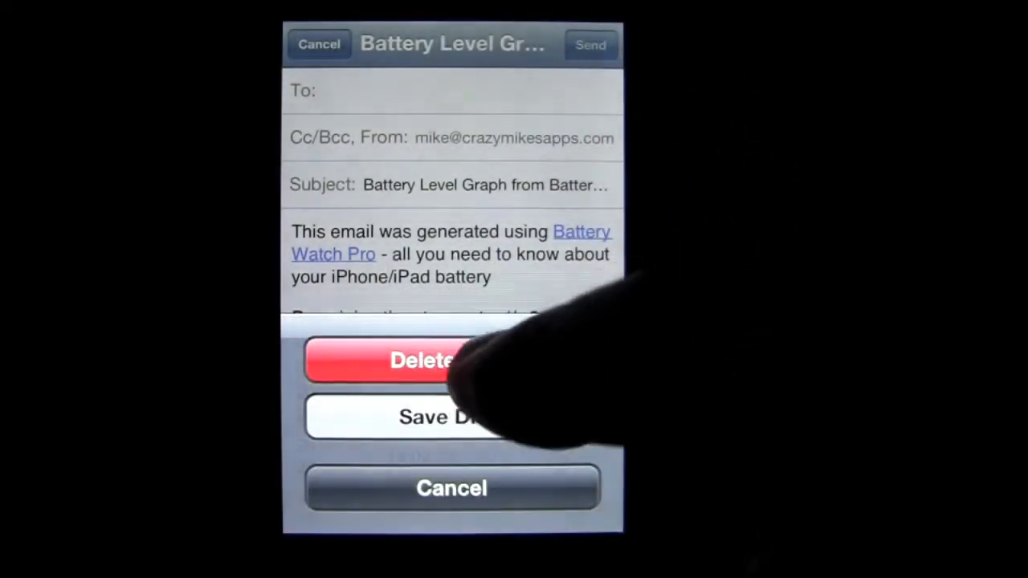
click(418, 360)
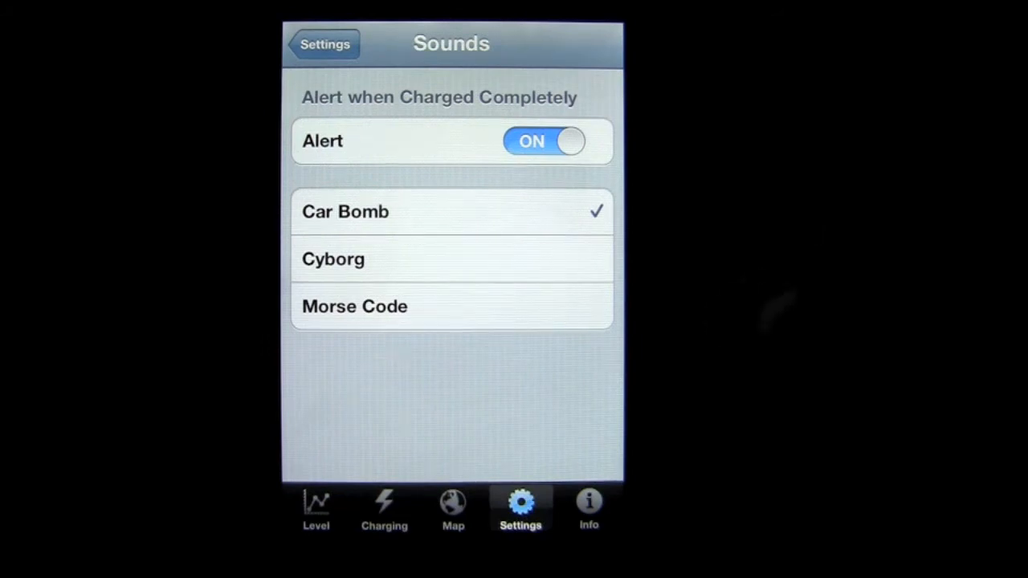
Try Cyborg as the charged-alert sound, restore Car Bomb, and return to the Settings list.
click(449, 258)
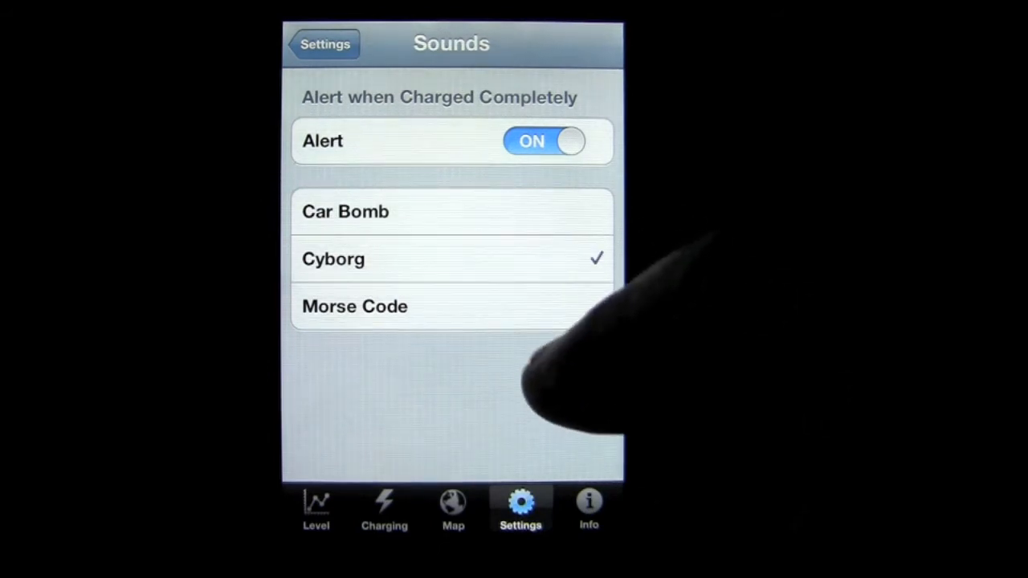
click(345, 212)
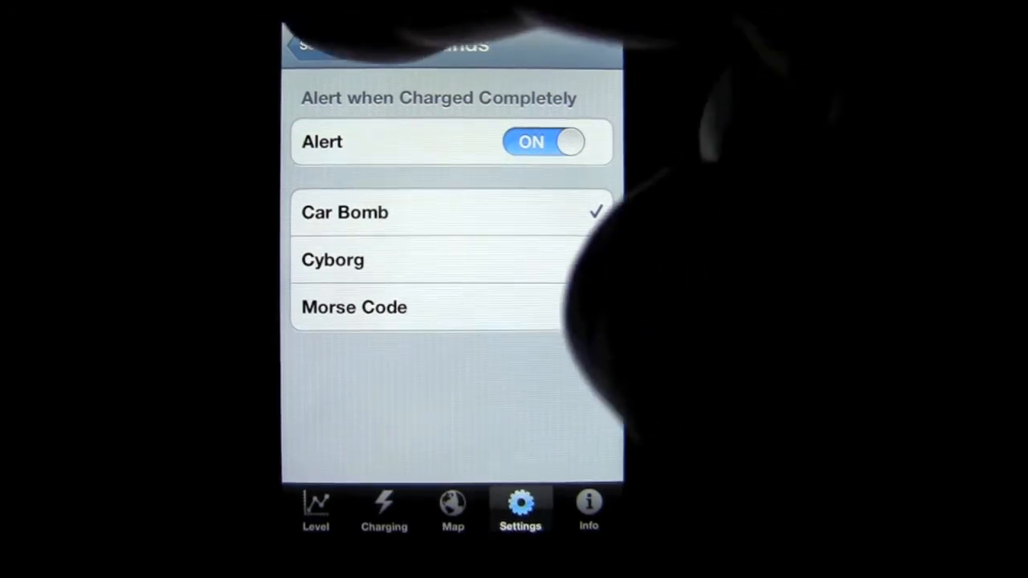
click(297, 45)
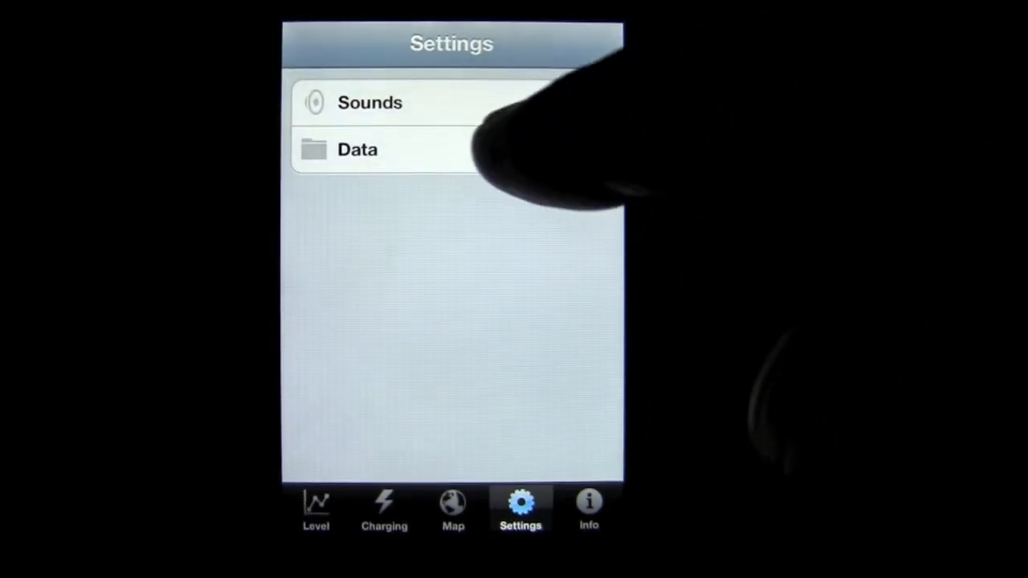
View the Data settings, then switch to the Info section with About and Battery Tips & Tricks.
click(357, 149)
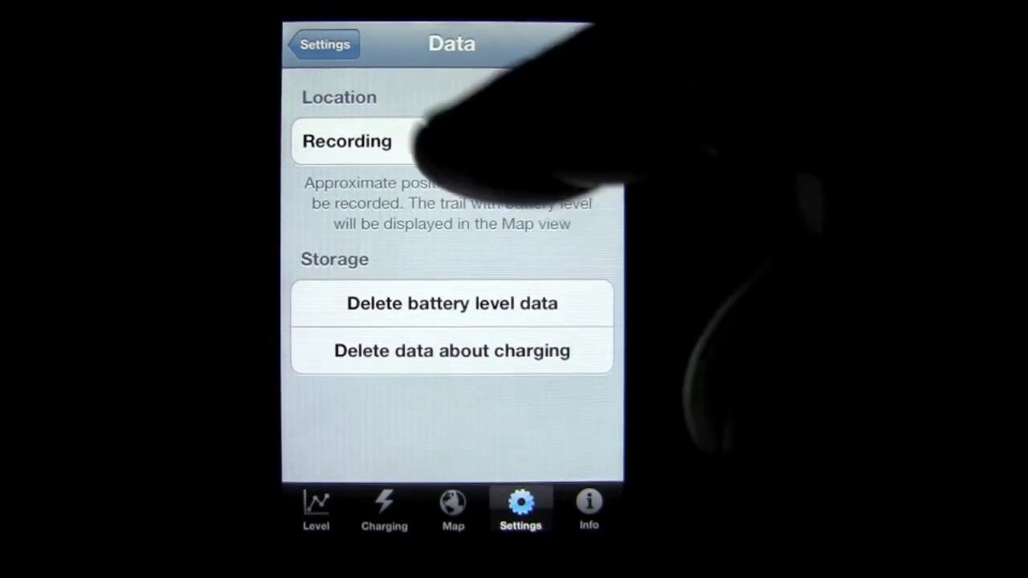
click(325, 45)
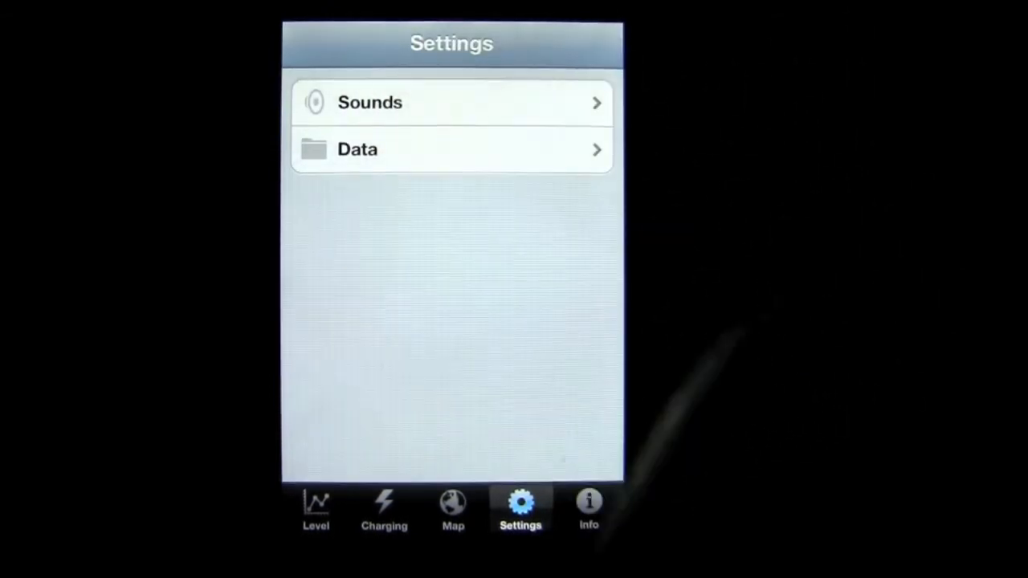
click(588, 510)
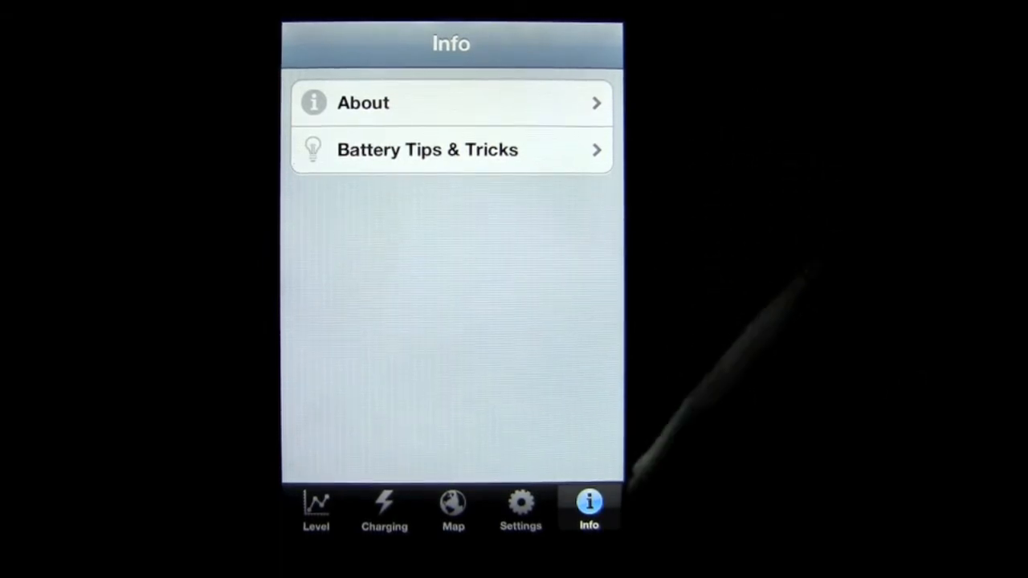
Browse the Battery Tips & Tricks list and the charging times, ending on the 15% level graph.
click(427, 149)
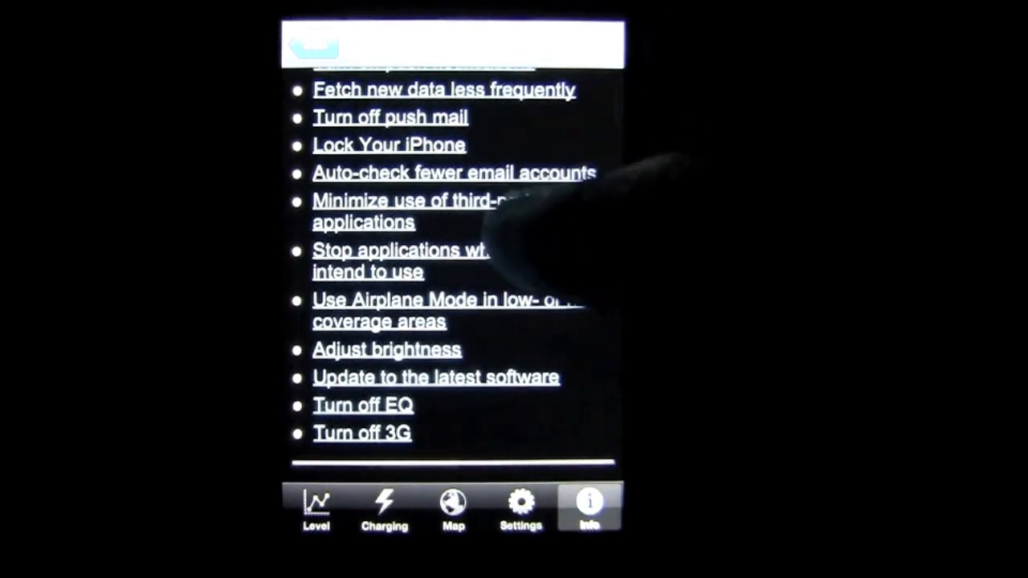
scroll(down, 3)
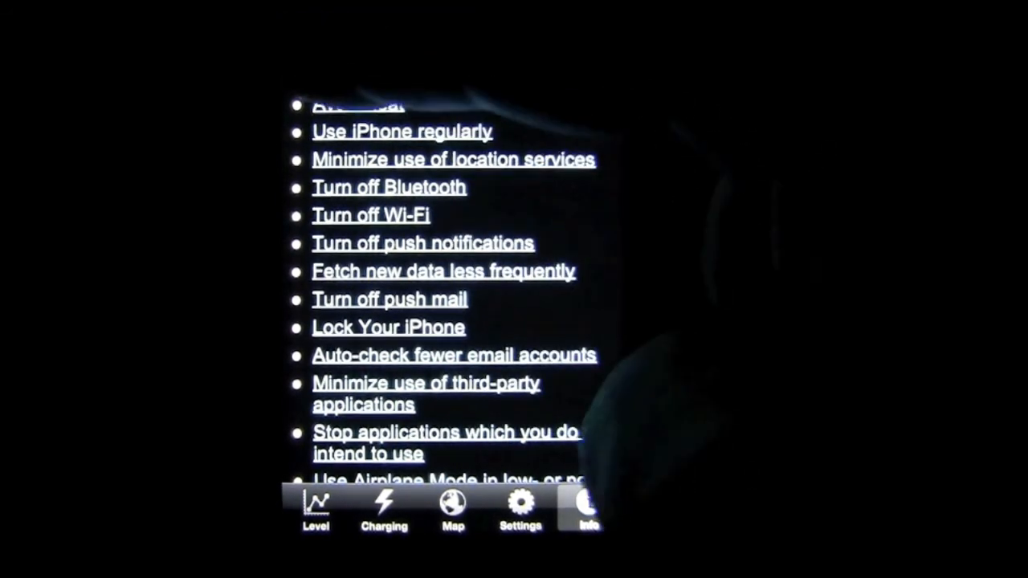
click(581, 511)
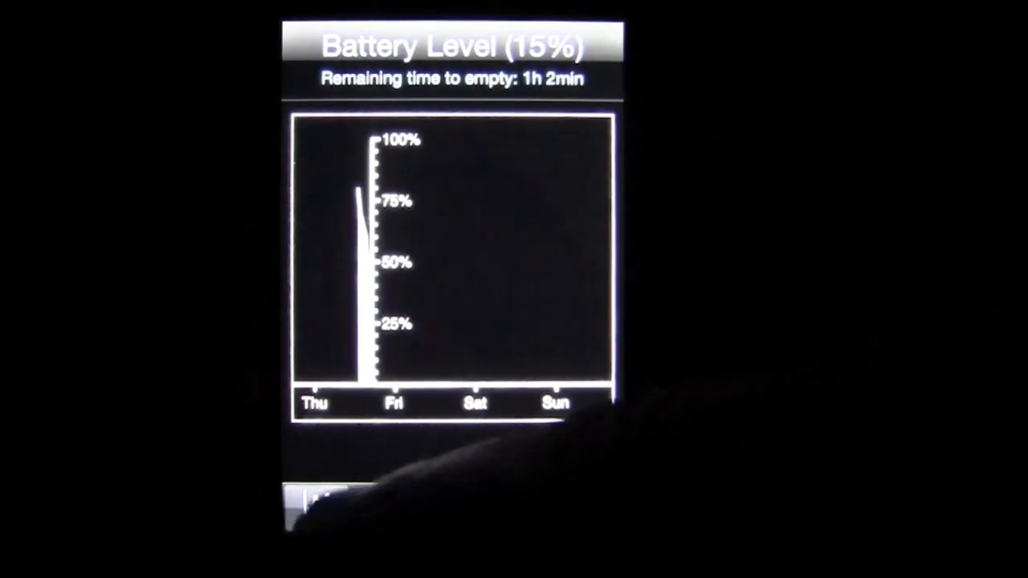
click(383, 511)
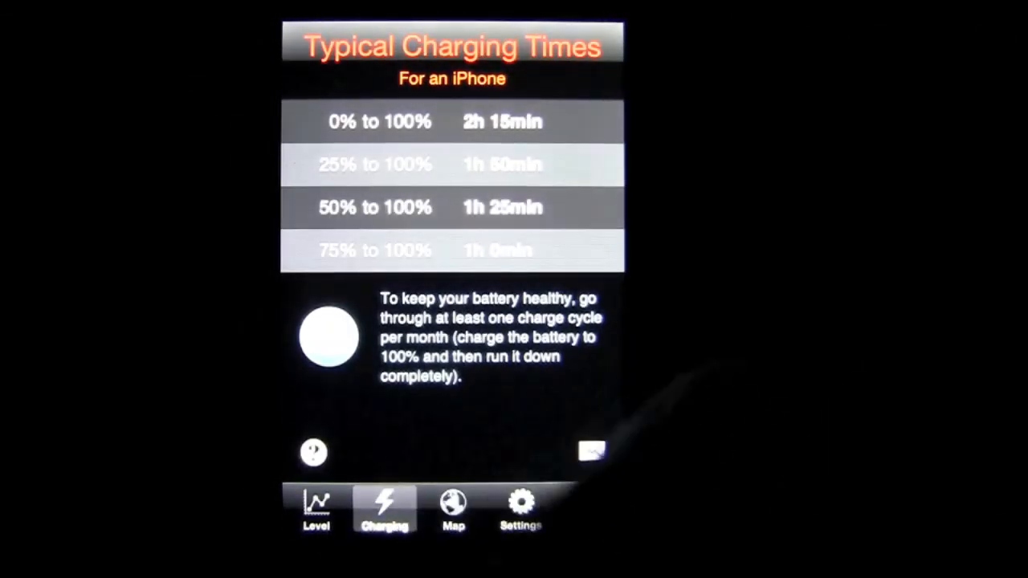
click(315, 511)
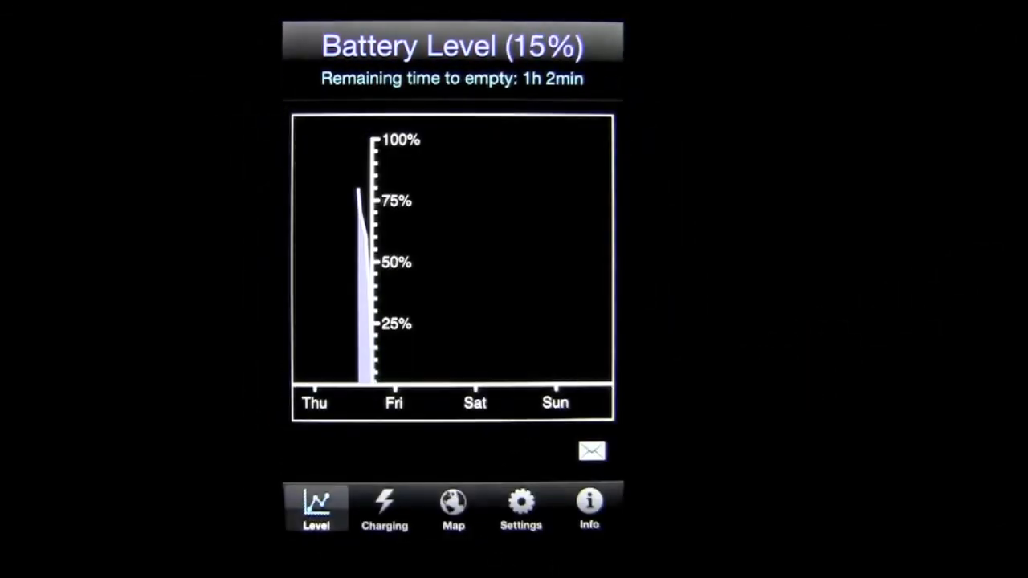